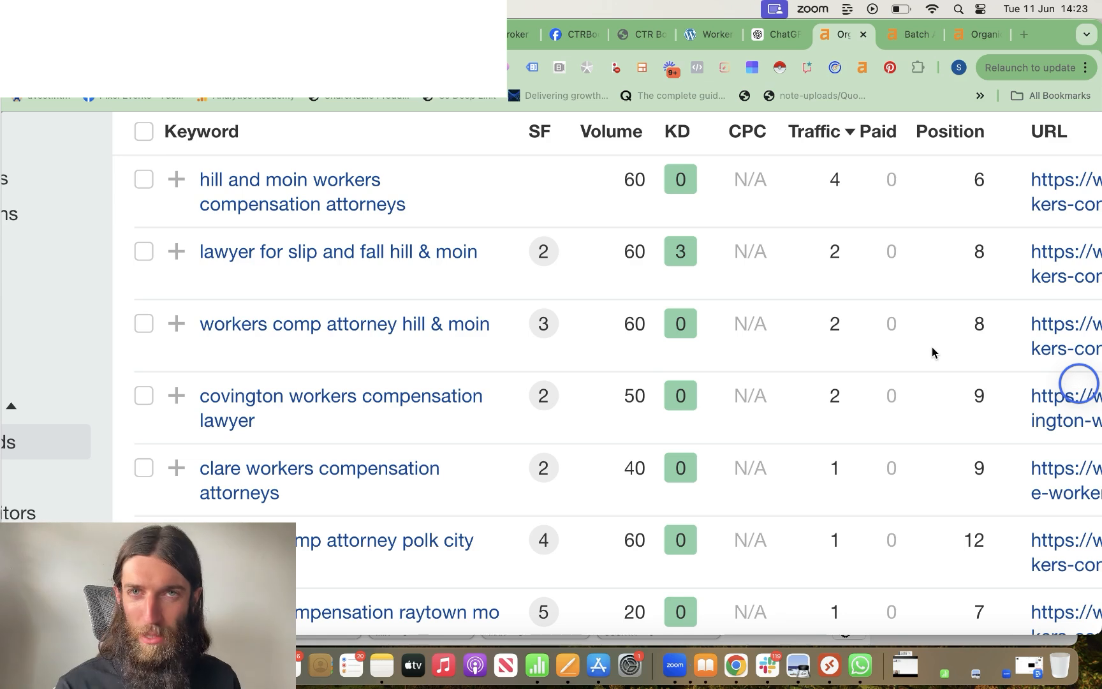
mouse_move(918, 366)
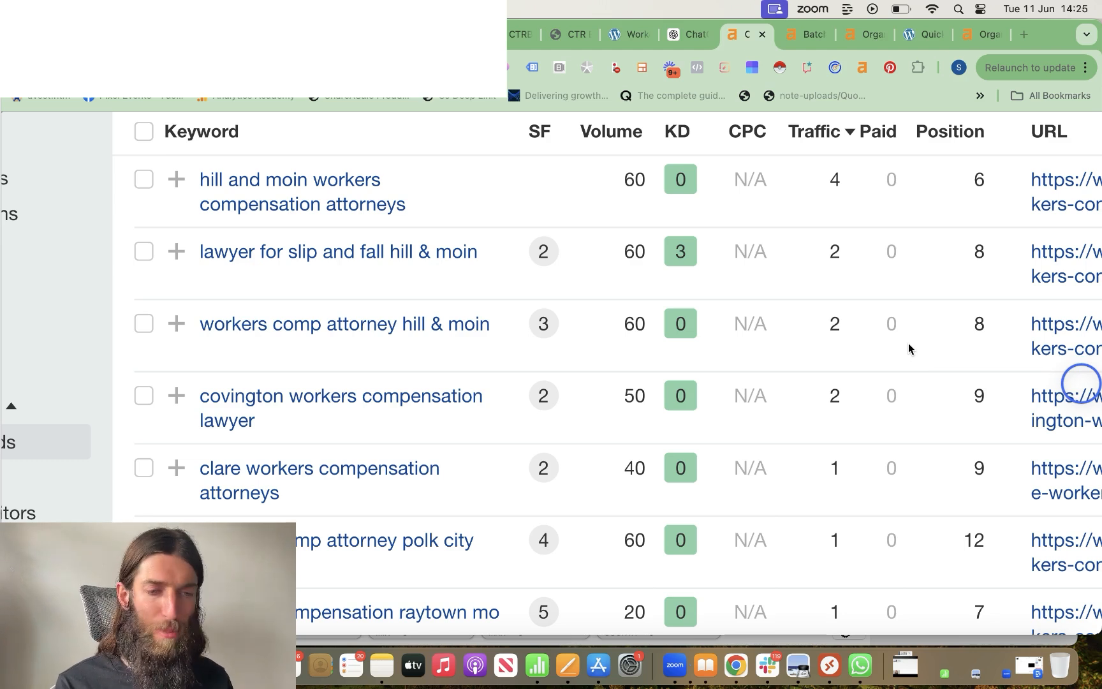
mouse_move(1010, 135)
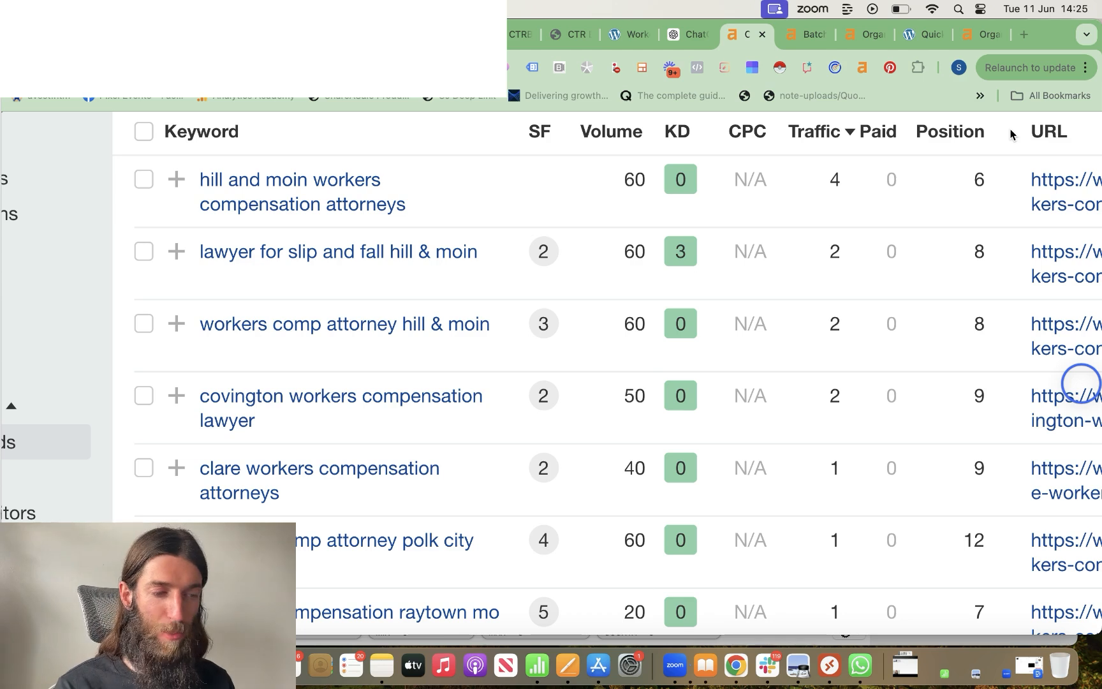
mouse_move(926, 459)
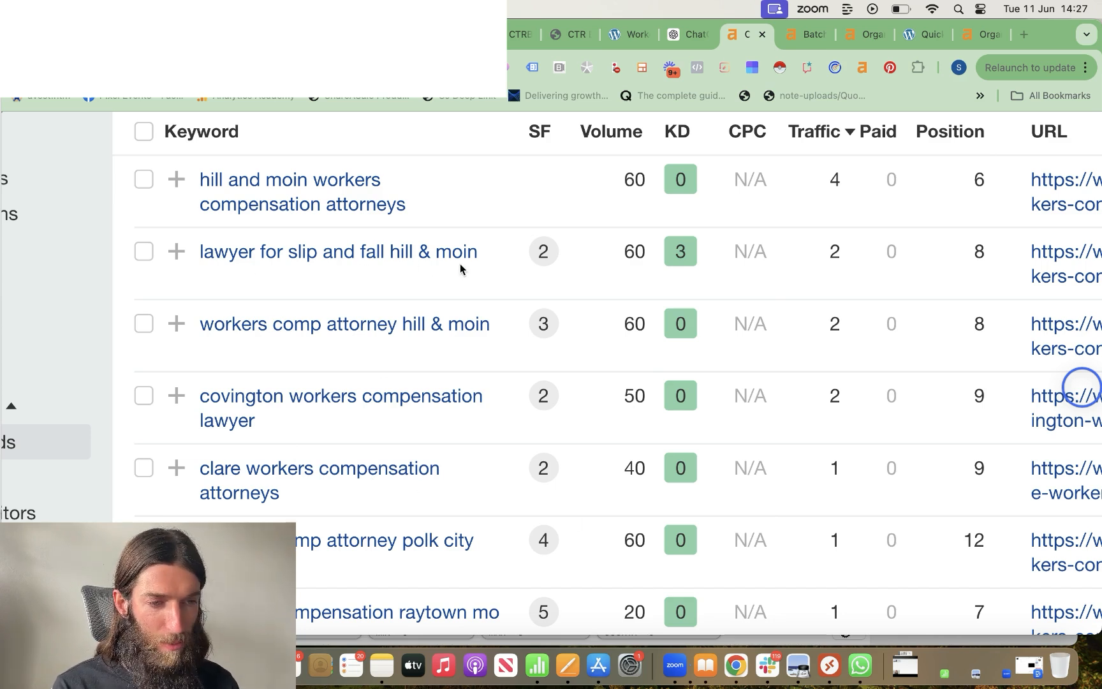
Step: Scroll down the Ahrefs keyword report before moving to the Ranking Revelations page
scroll("down", 3)
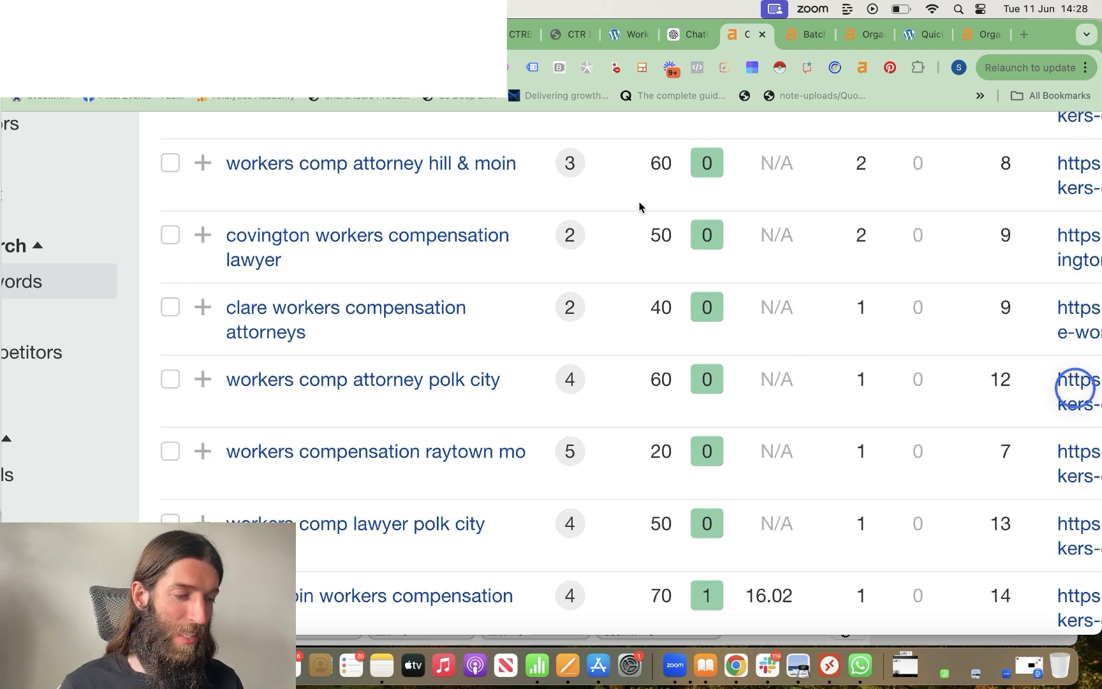
mouse_move(793, 222)
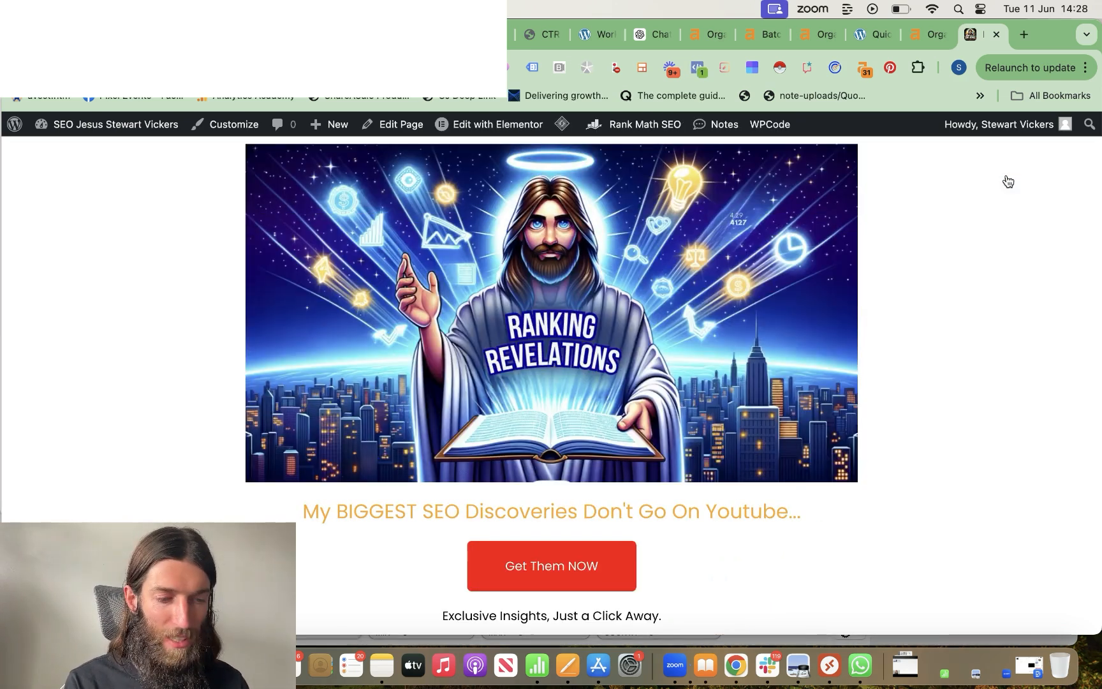
Step: Scroll the Ranking Revelations landing page and check the Get Them NOW button
scroll("down", 3)
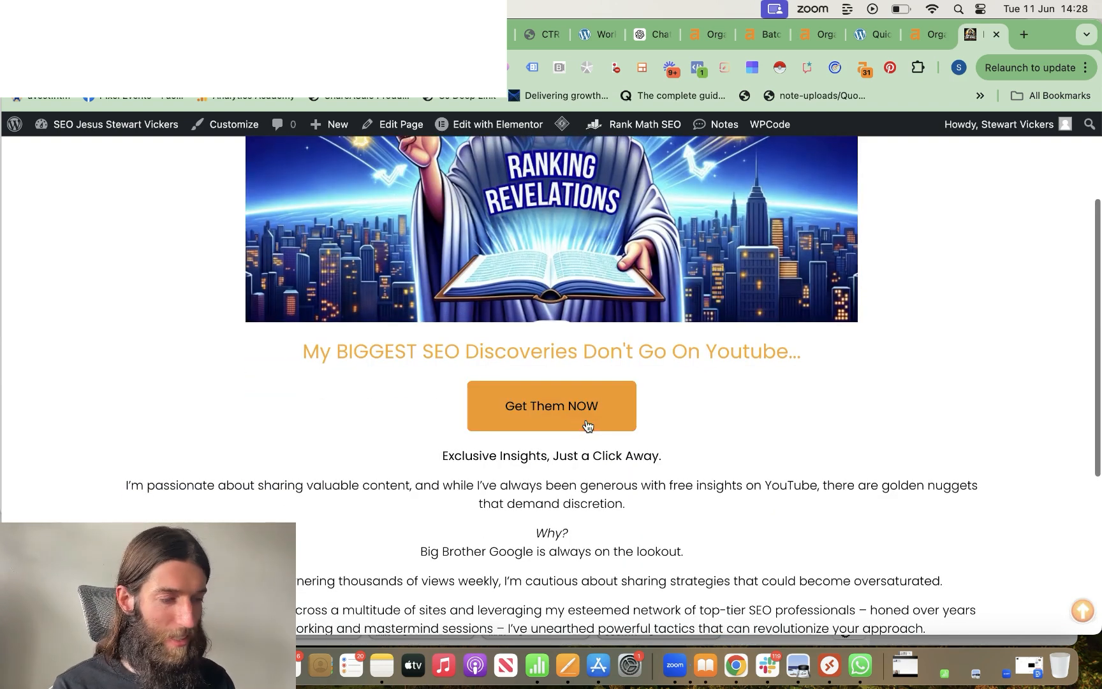
left_click(551, 406)
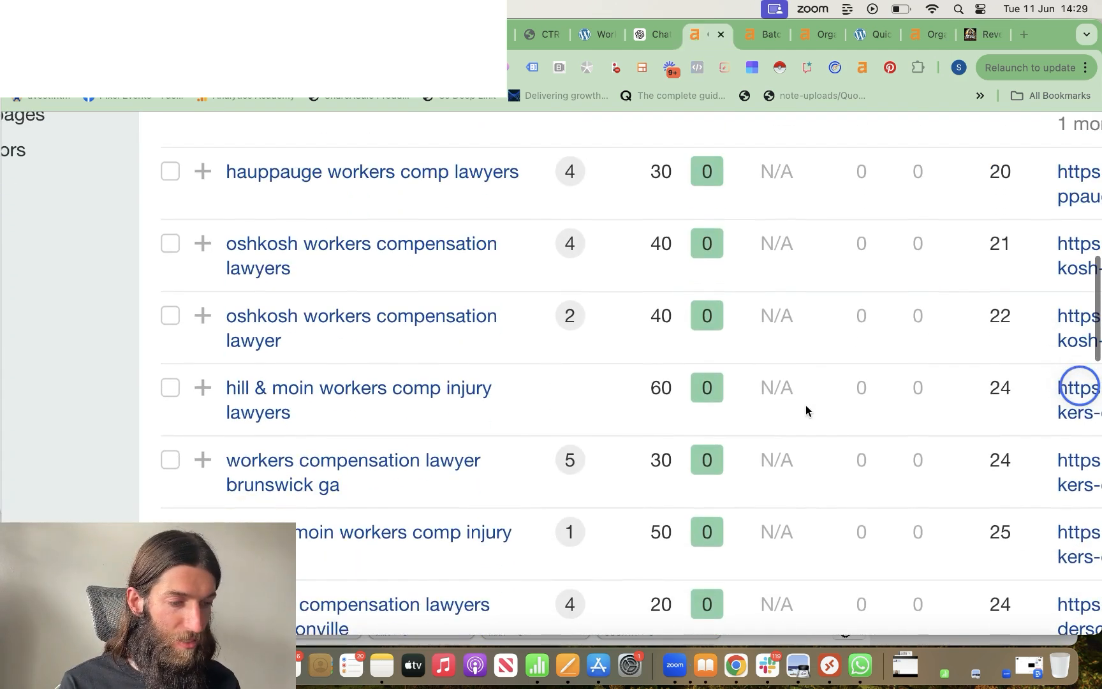
Step: Go from Organic keywords to the site's Backlinks report, which lists 0 groups of links
scroll("down", 3)
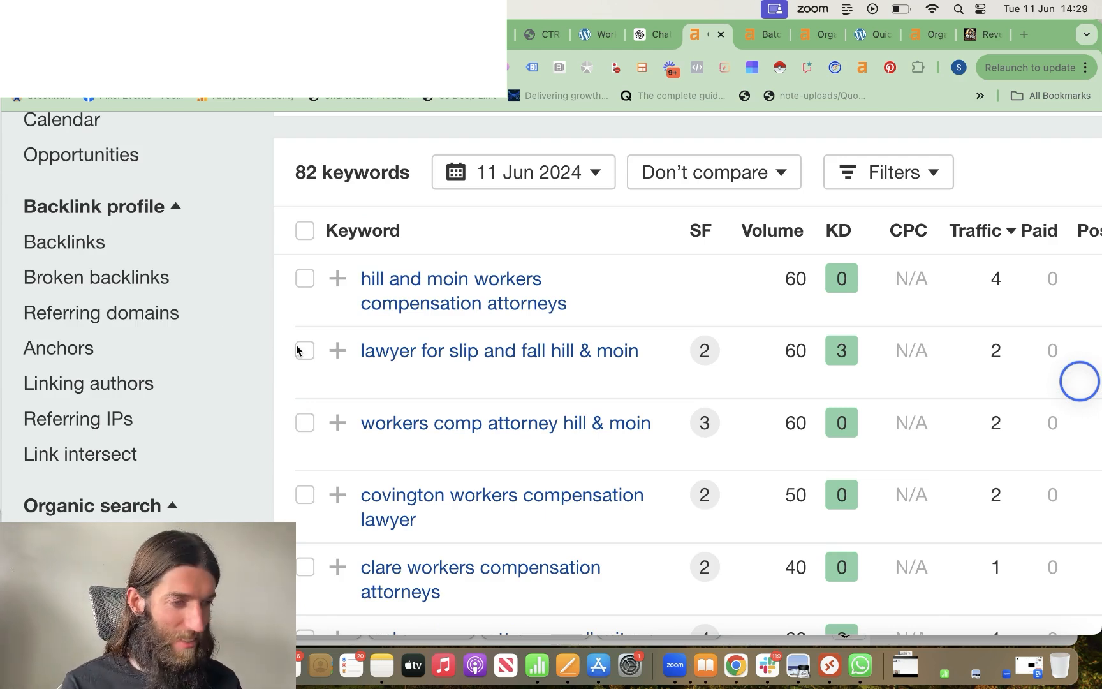
left_click(64, 242)
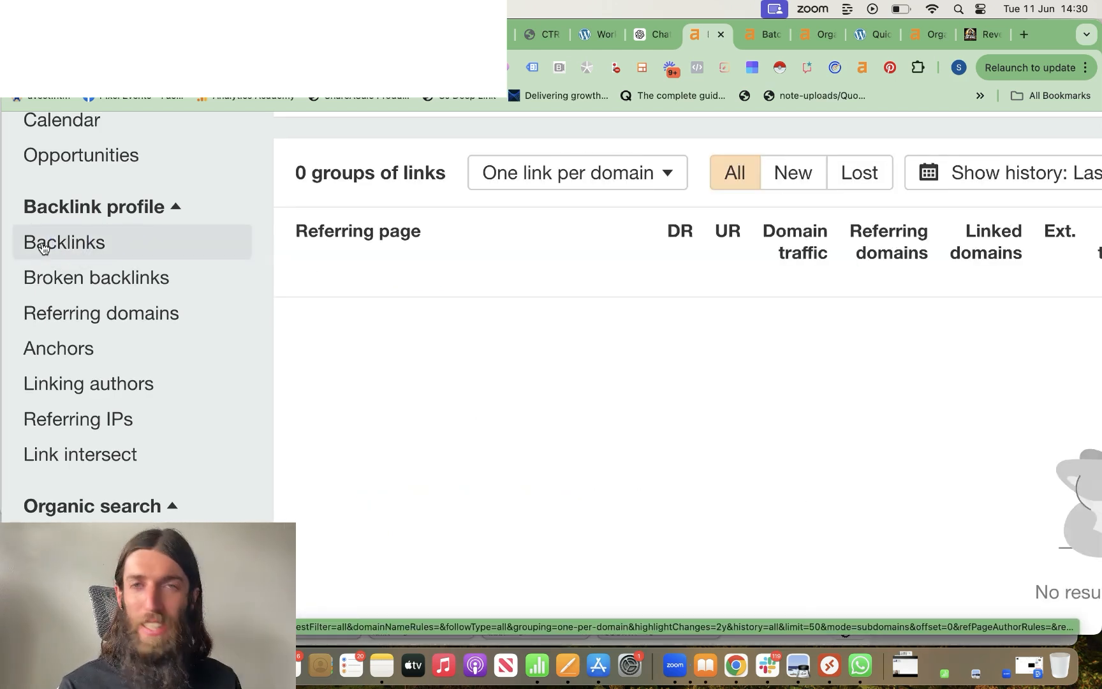
mouse_move(471, 380)
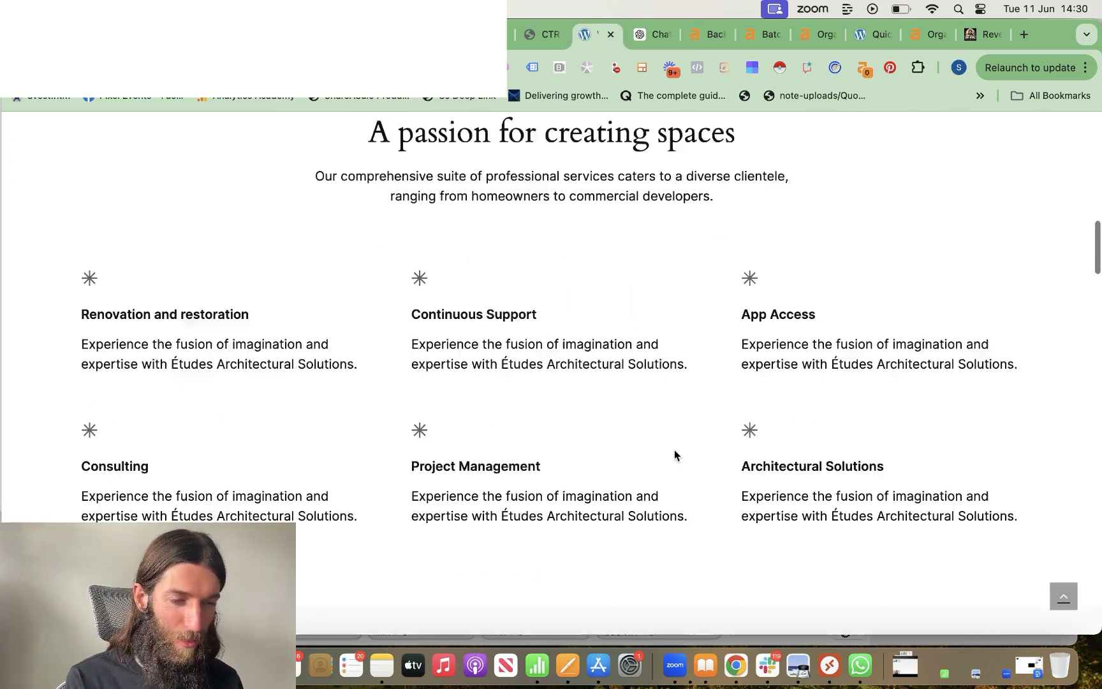
Step: Browse the architecture site's services sections, then return to the Ahrefs property-site keyword report
scroll("down", 3)
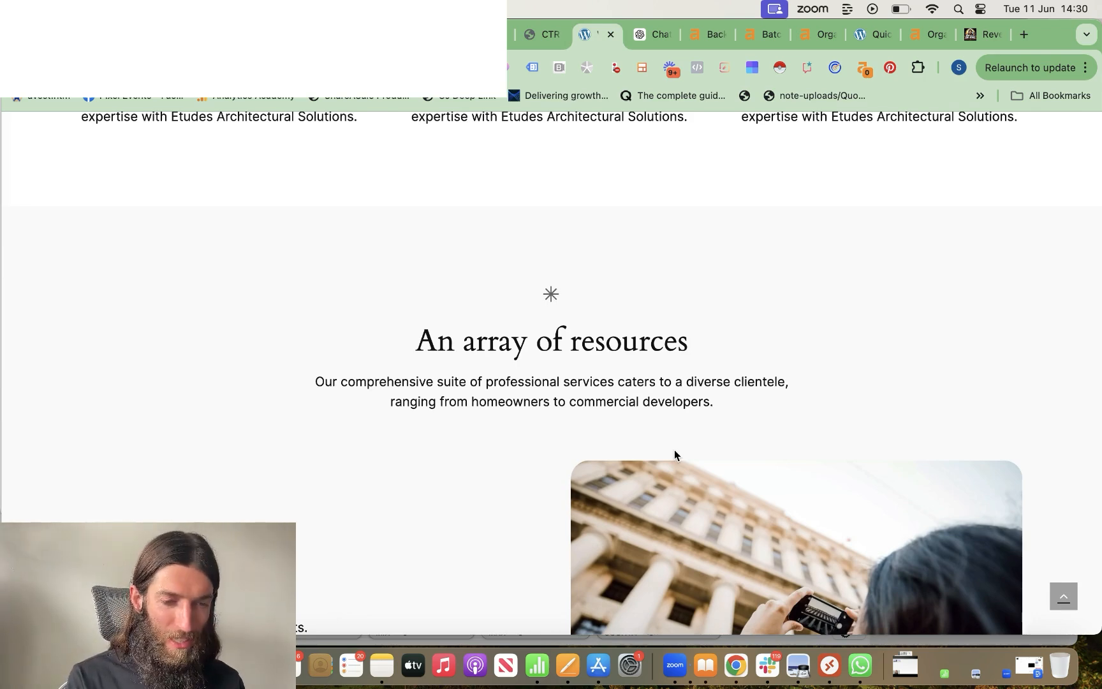
scroll("down", 3)
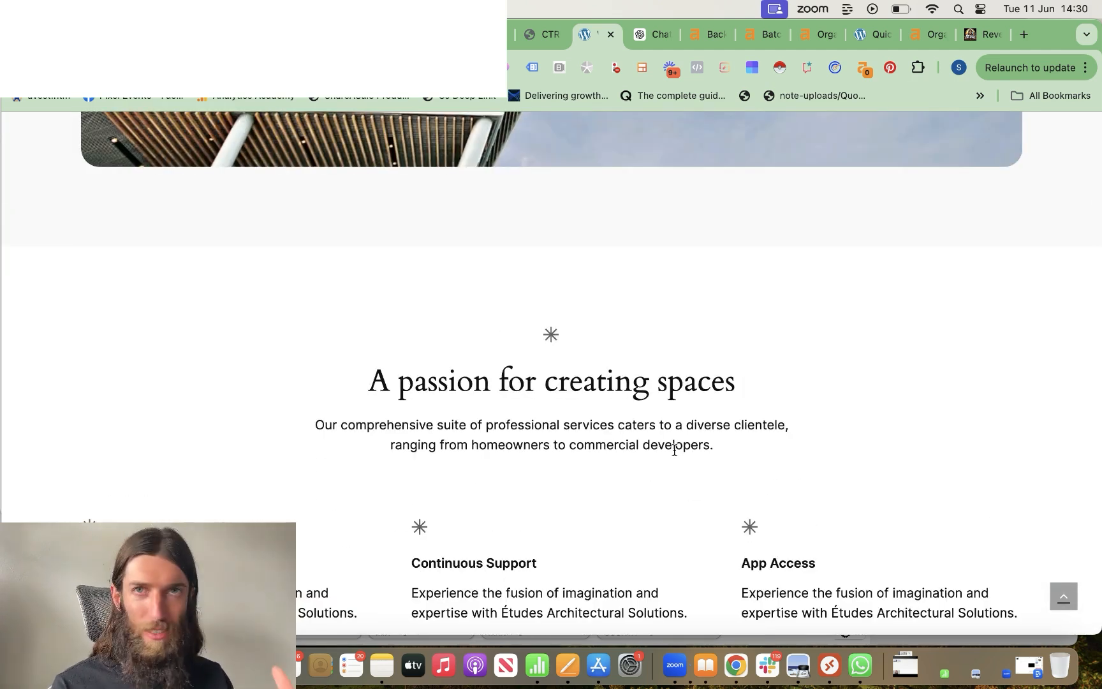
scroll("up", 3)
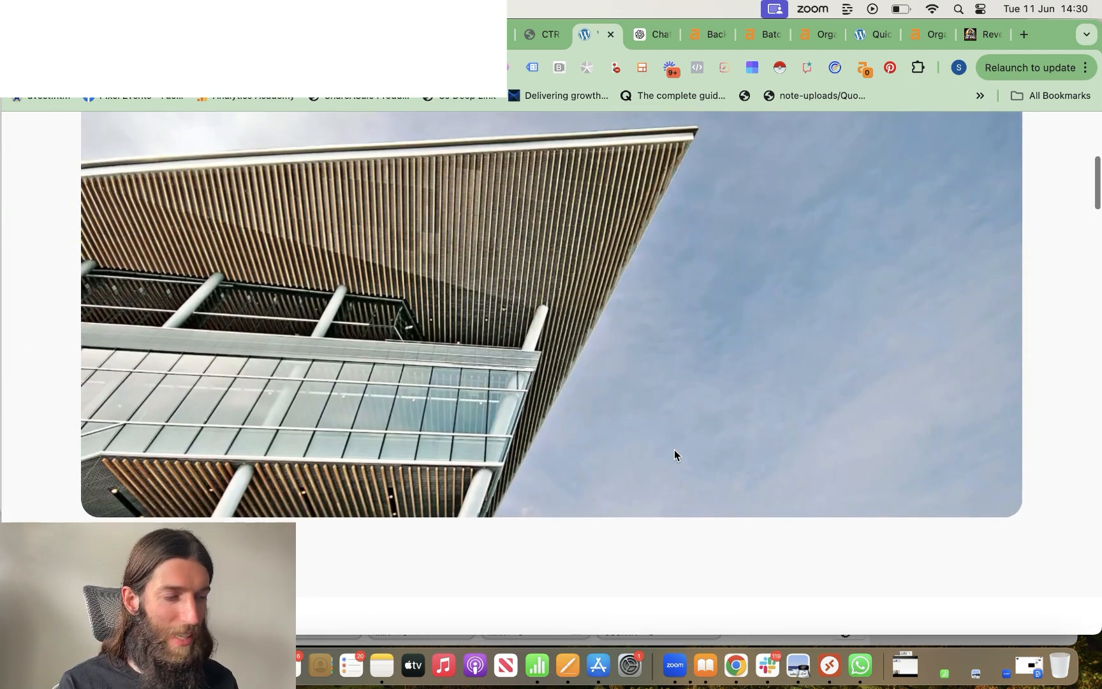
scroll("down", 3)
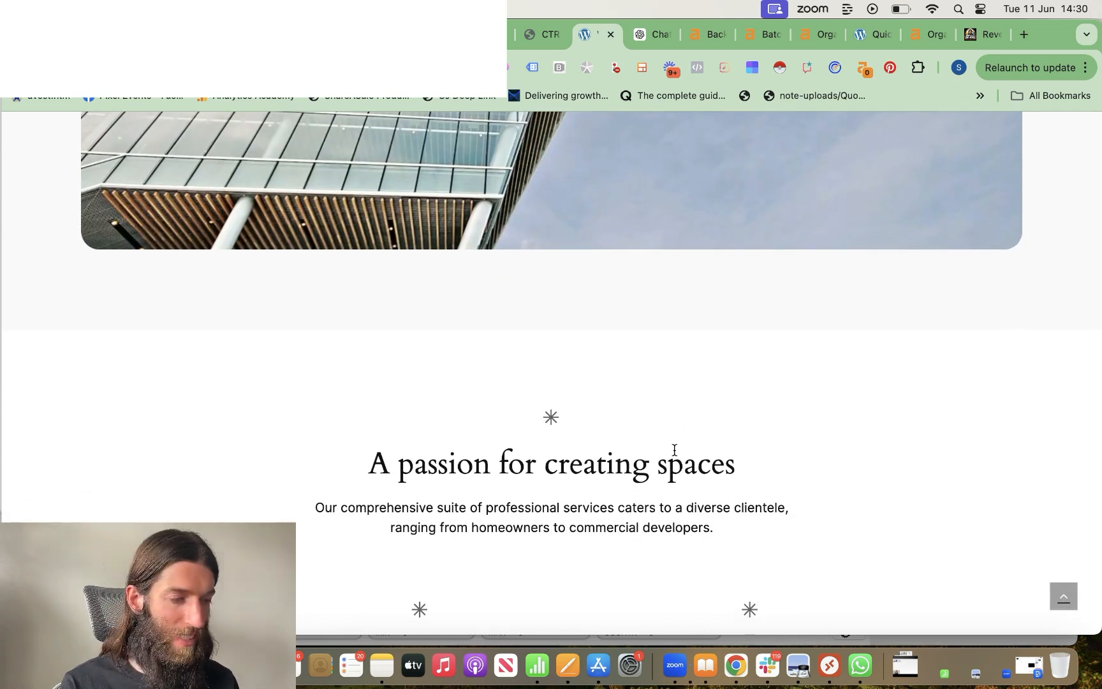
left_click(921, 33)
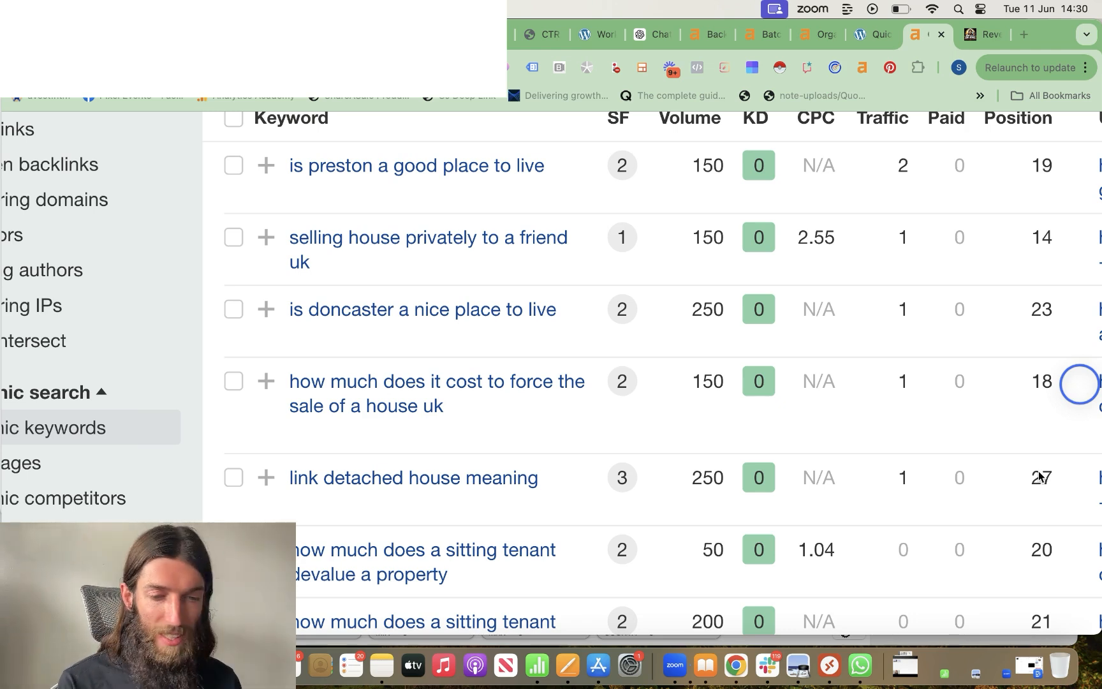
mouse_move(889, 455)
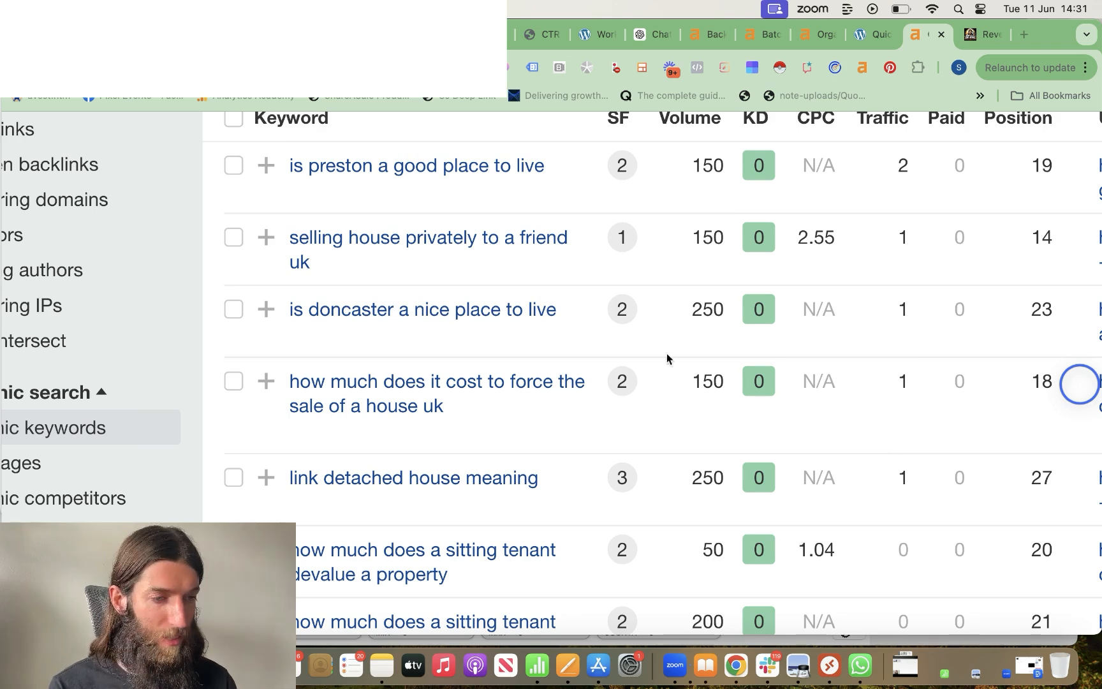
mouse_move(547, 247)
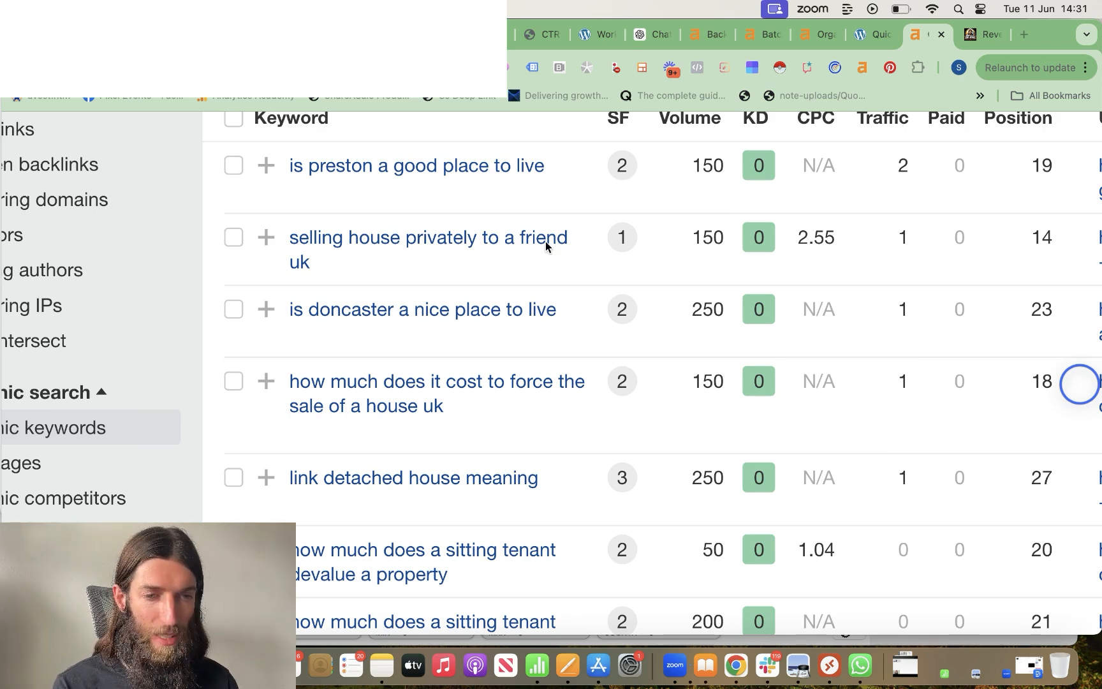
mouse_move(785, 251)
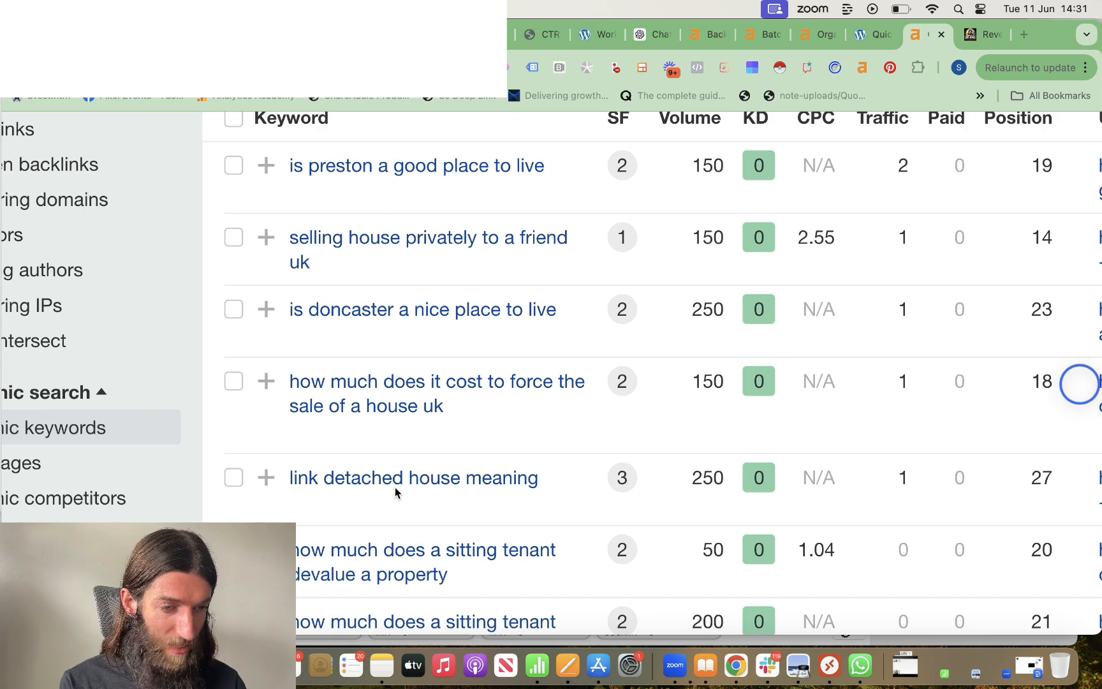
mouse_move(513, 408)
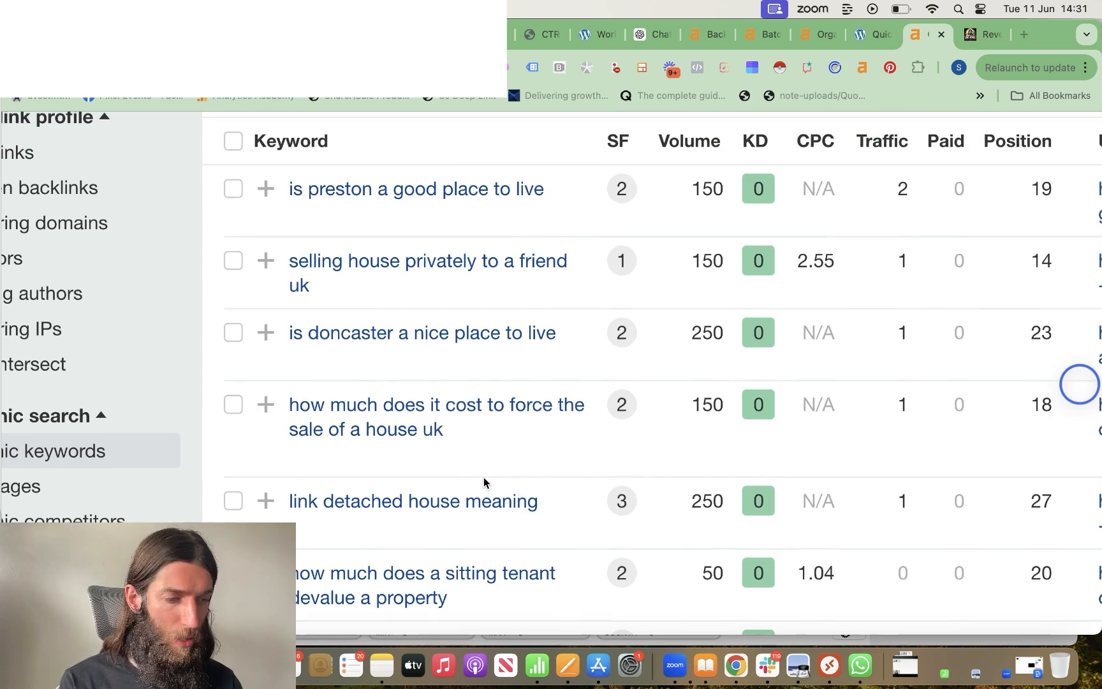
scroll("down", 3)
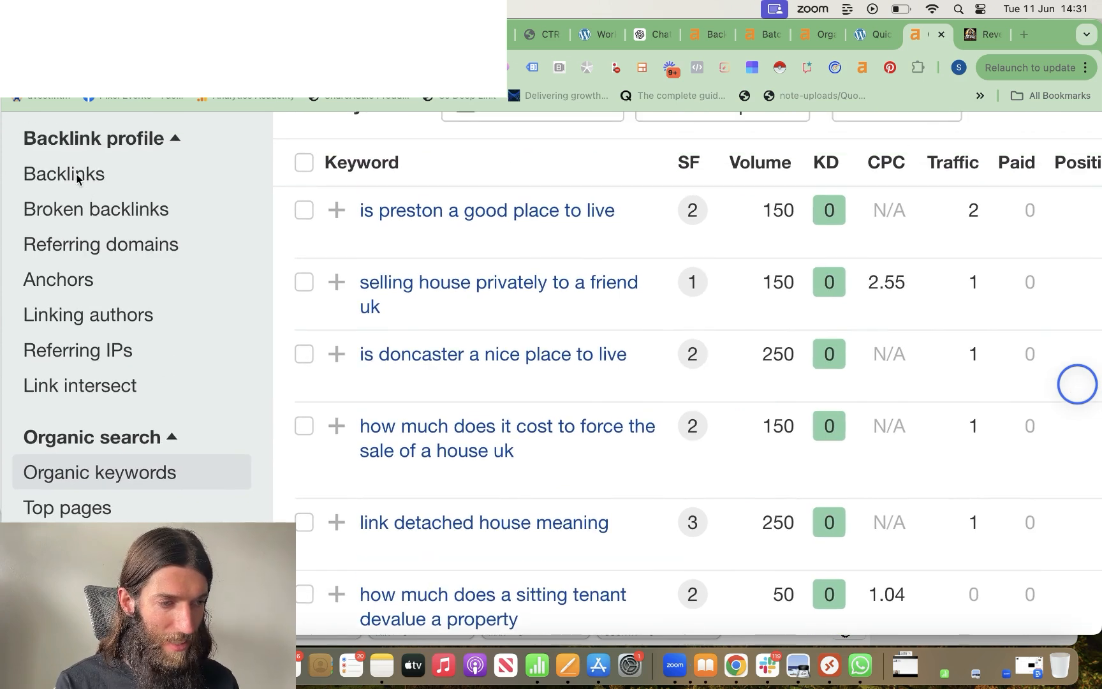
Step: View the property domain's empty Backlinks report, then move to the test site's WordPress blog
left_click(64, 173)
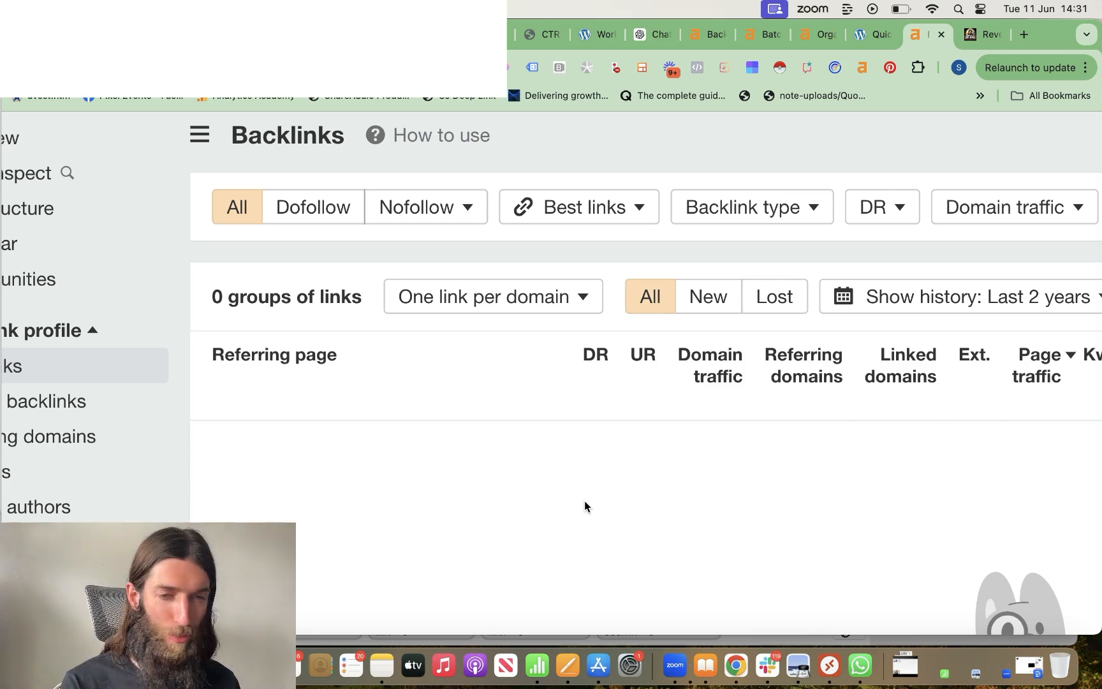
left_click(871, 33)
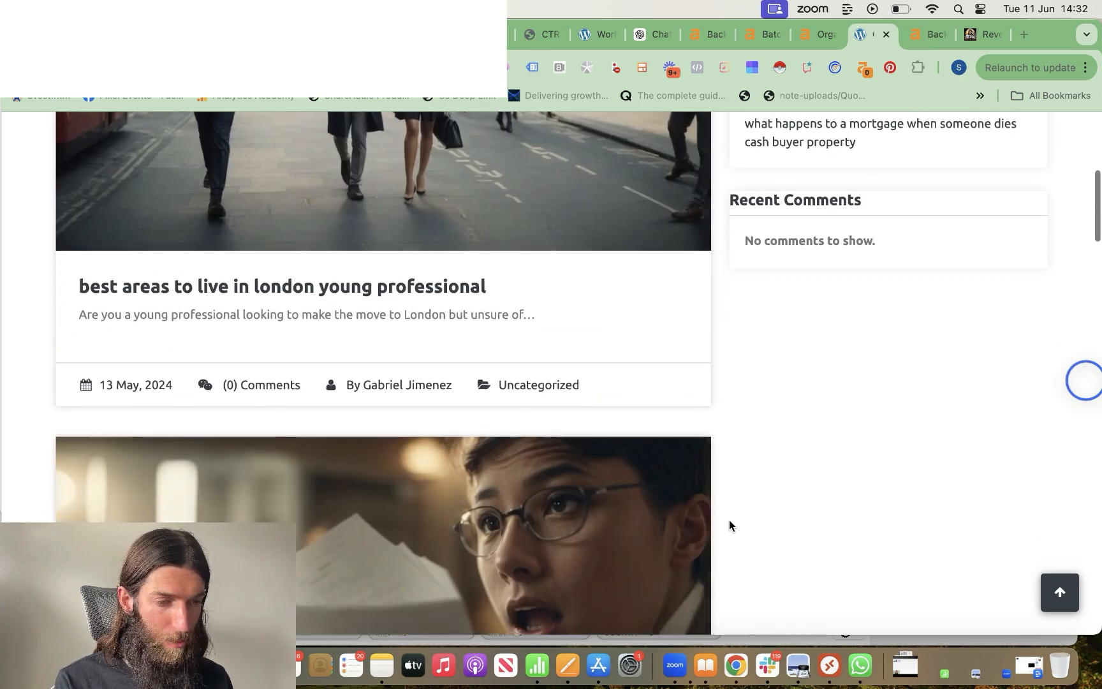
Step: Scroll through the blog listing with posts like what to do when buyer pulls out of house sale
scroll("down", 3)
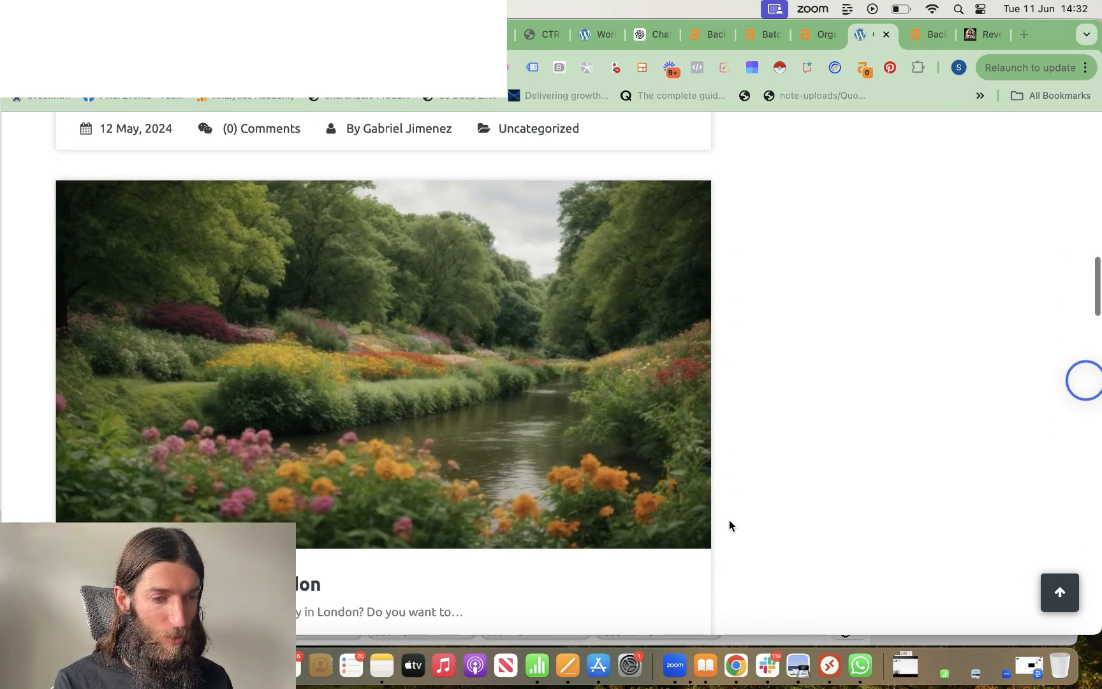
scroll("down", 3)
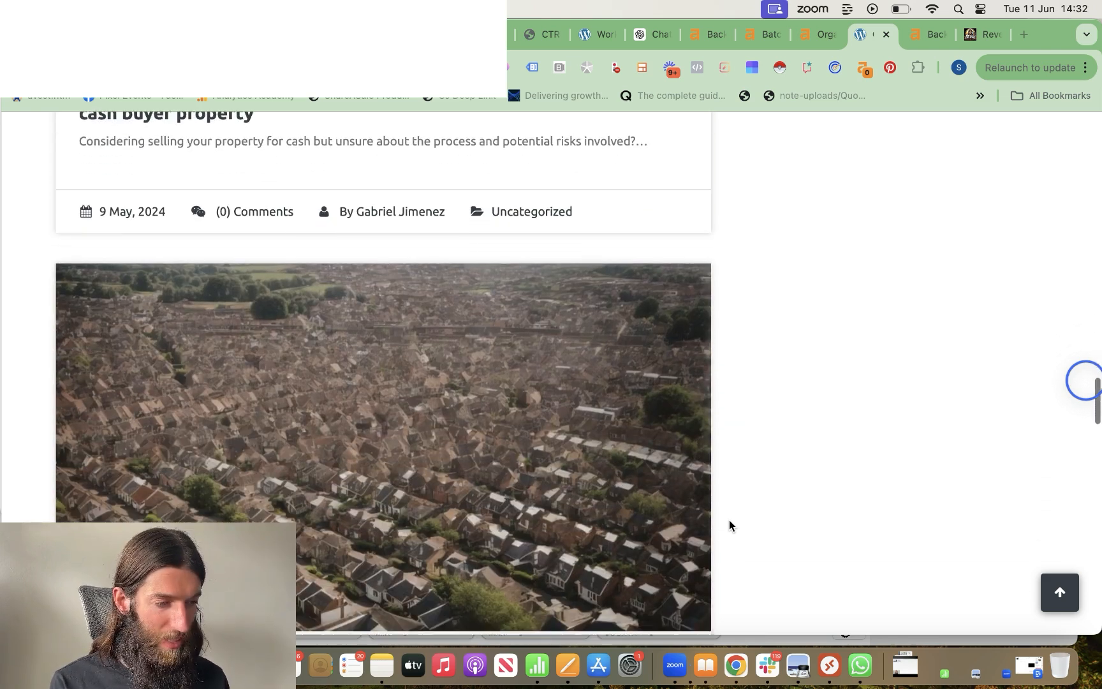
scroll("down", 3)
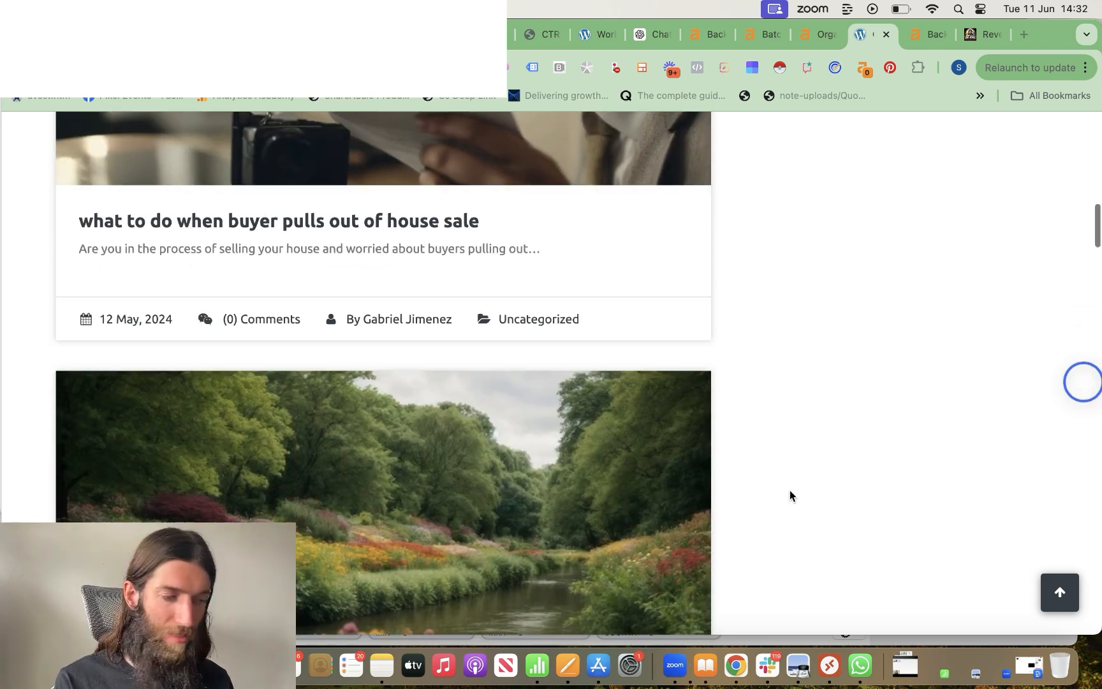
scroll("up", 3)
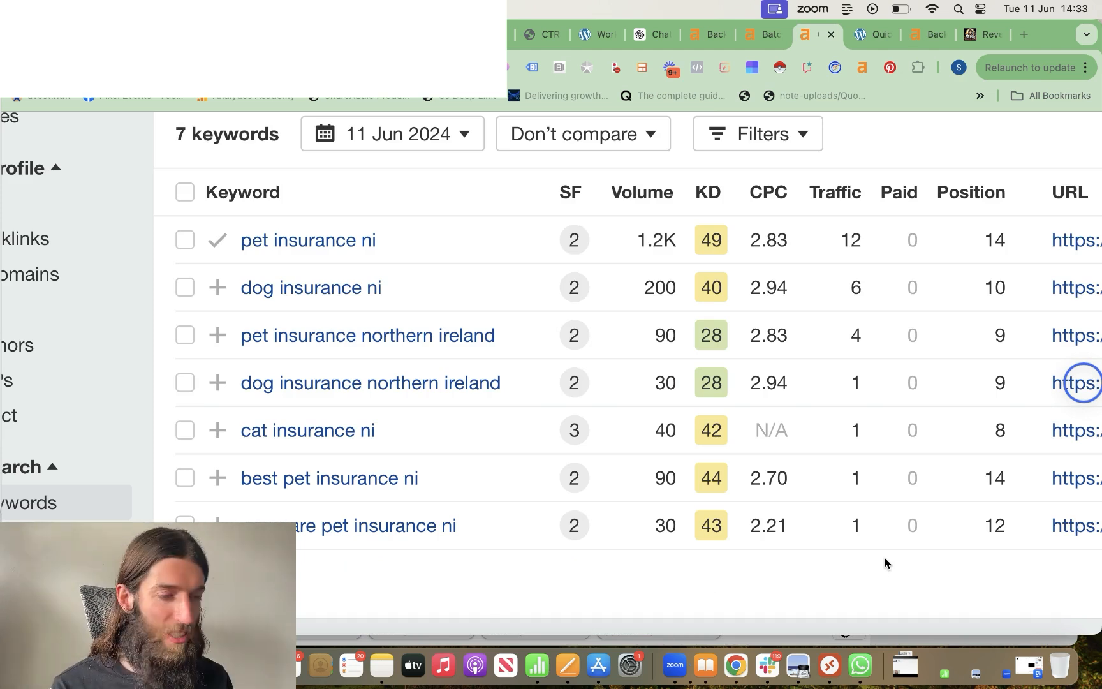
mouse_move(869, 581)
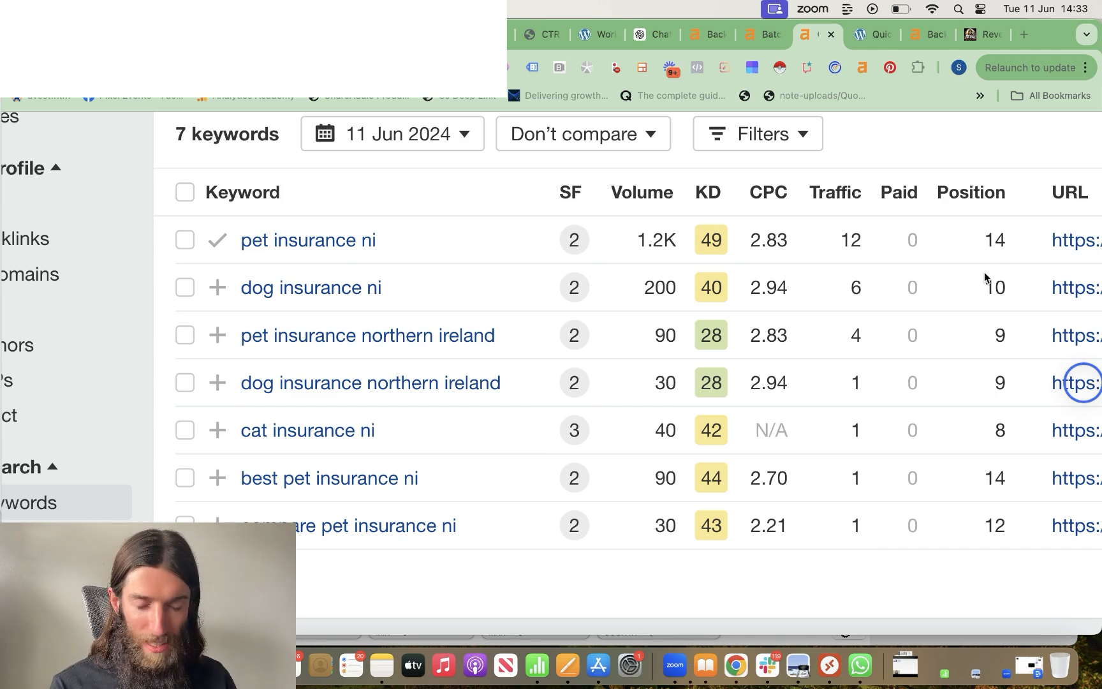
mouse_move(785, 490)
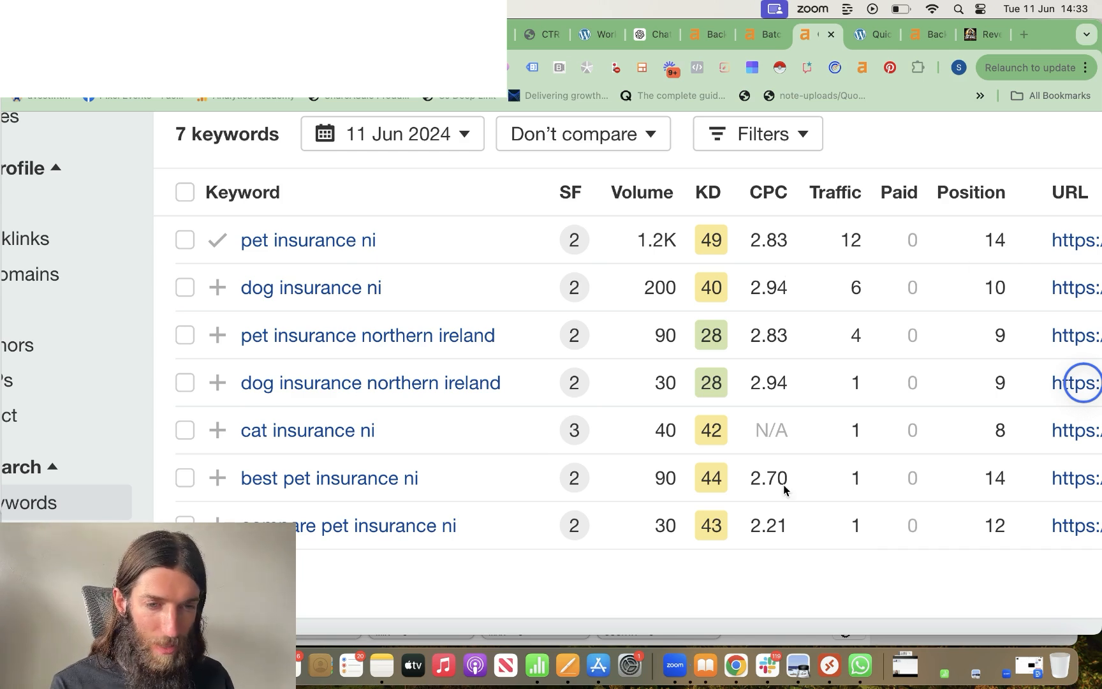
mouse_move(793, 506)
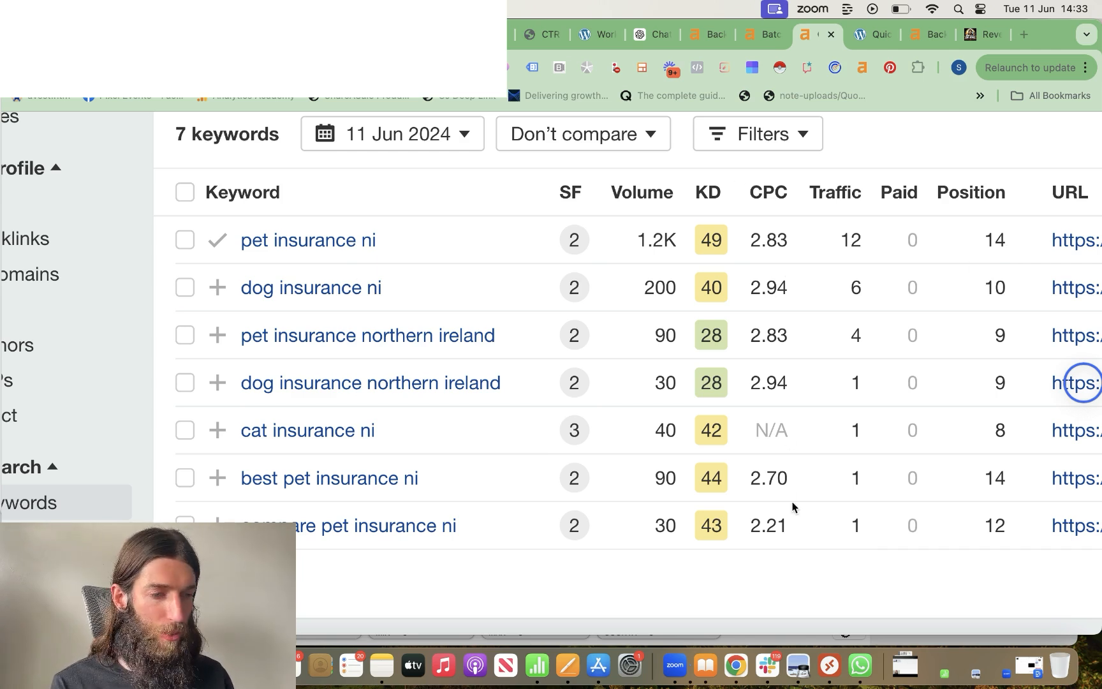
mouse_move(391, 340)
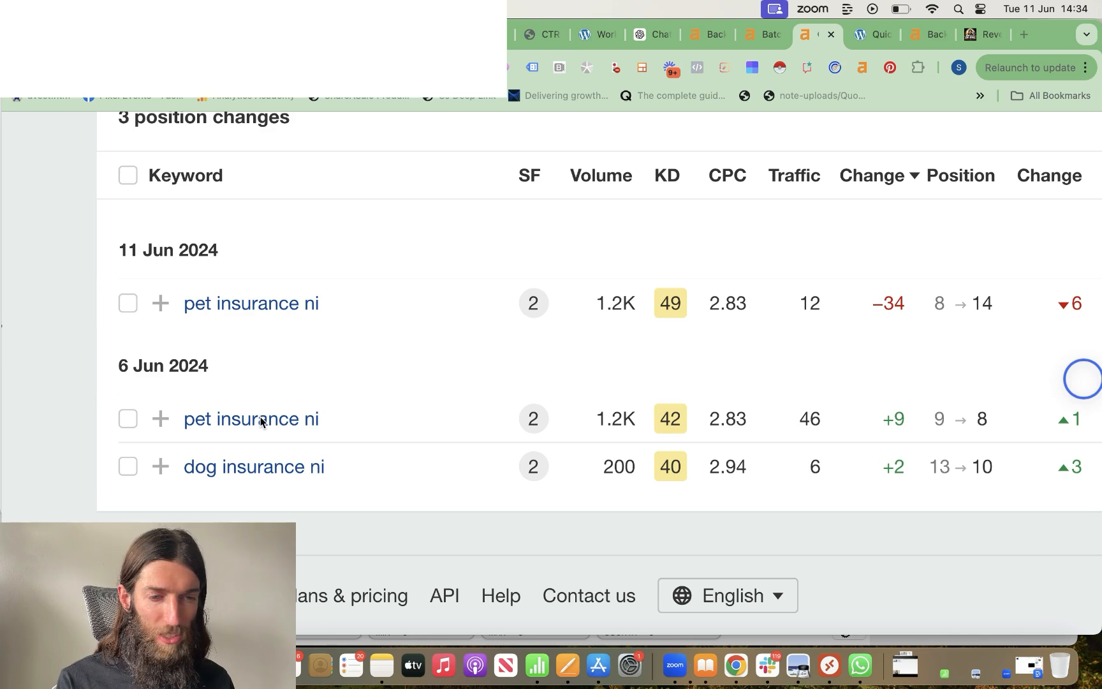
mouse_move(991, 433)
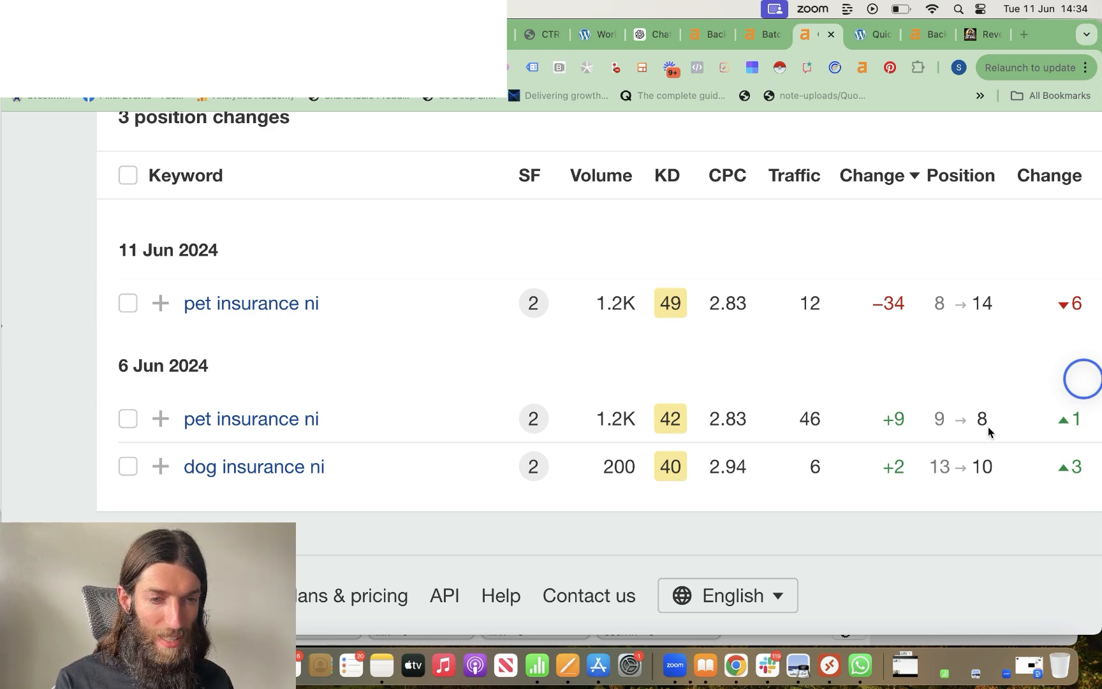
mouse_move(994, 309)
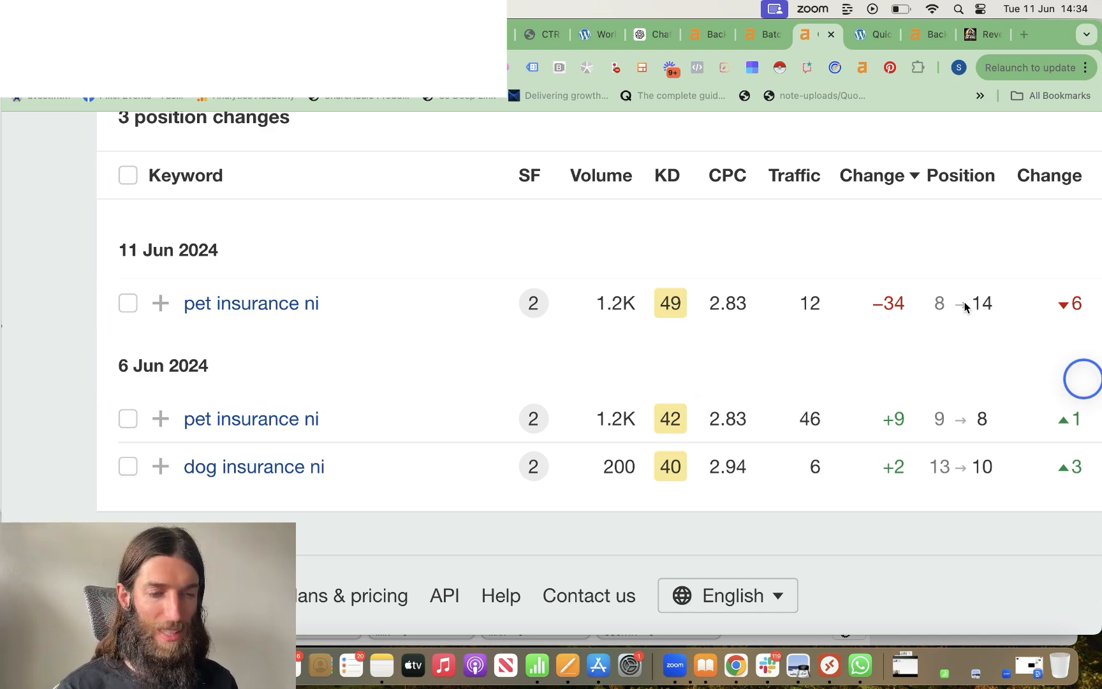
mouse_move(609, 418)
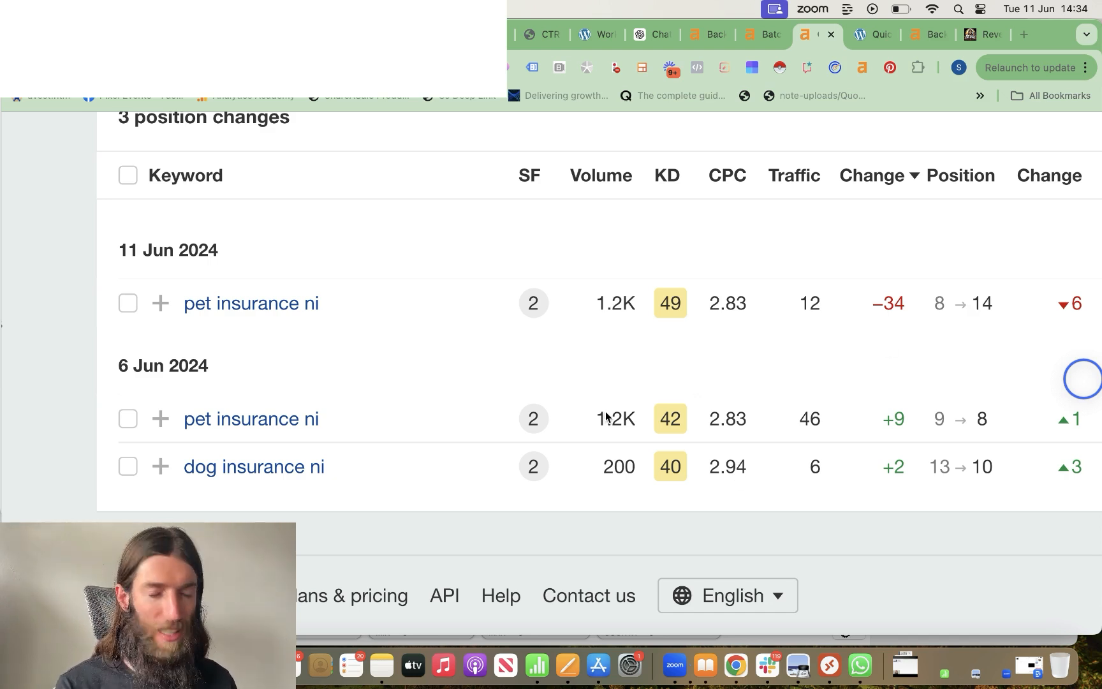